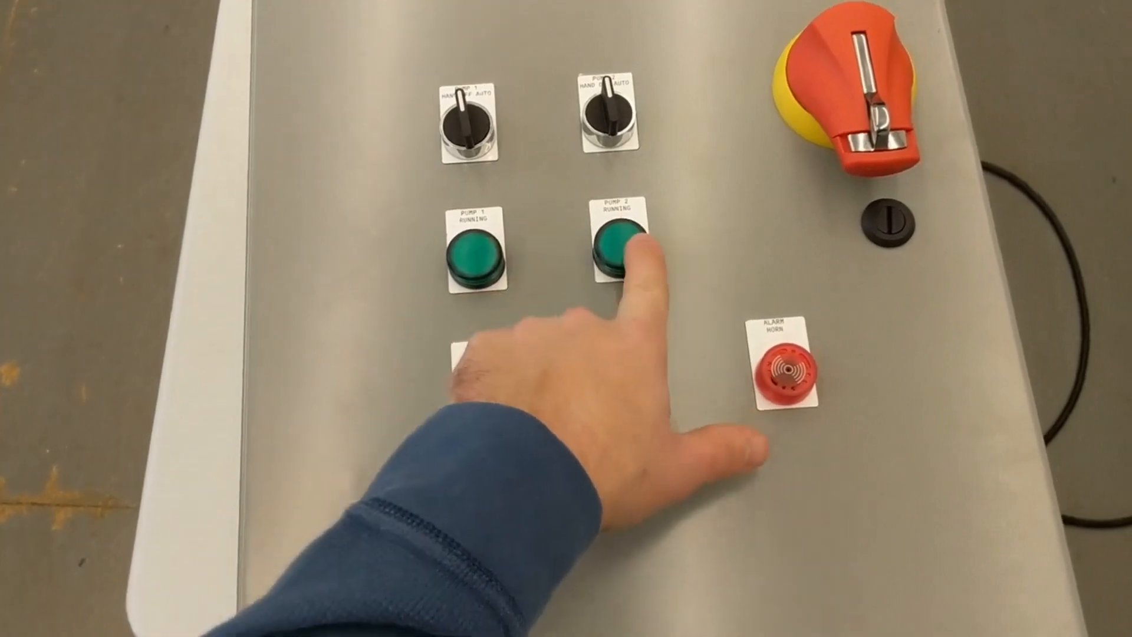
left_click(599, 354)
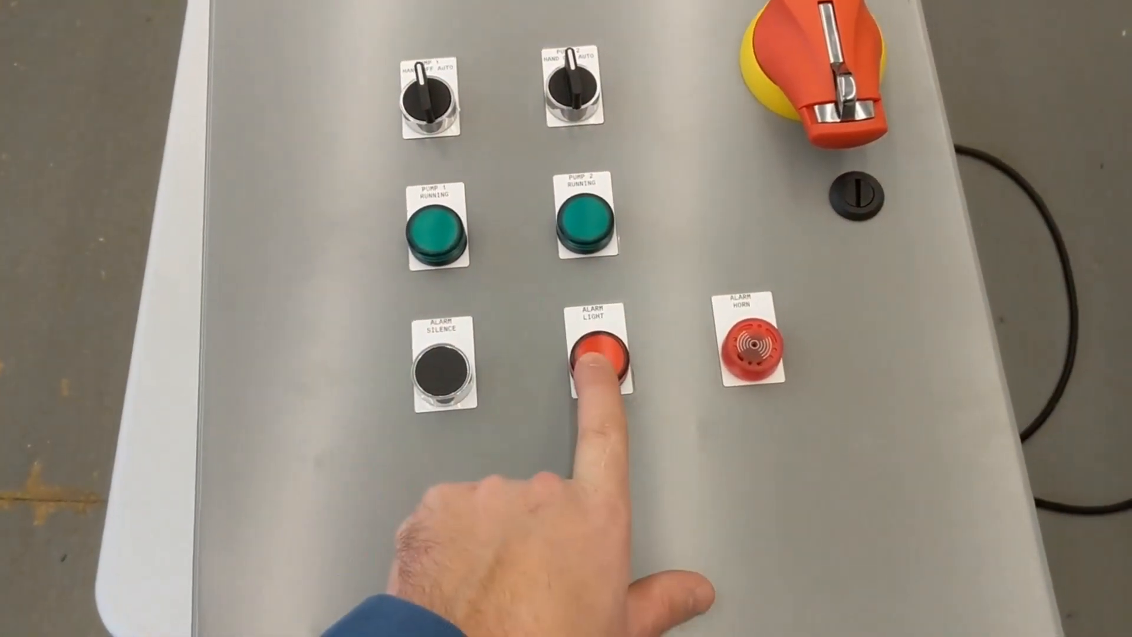